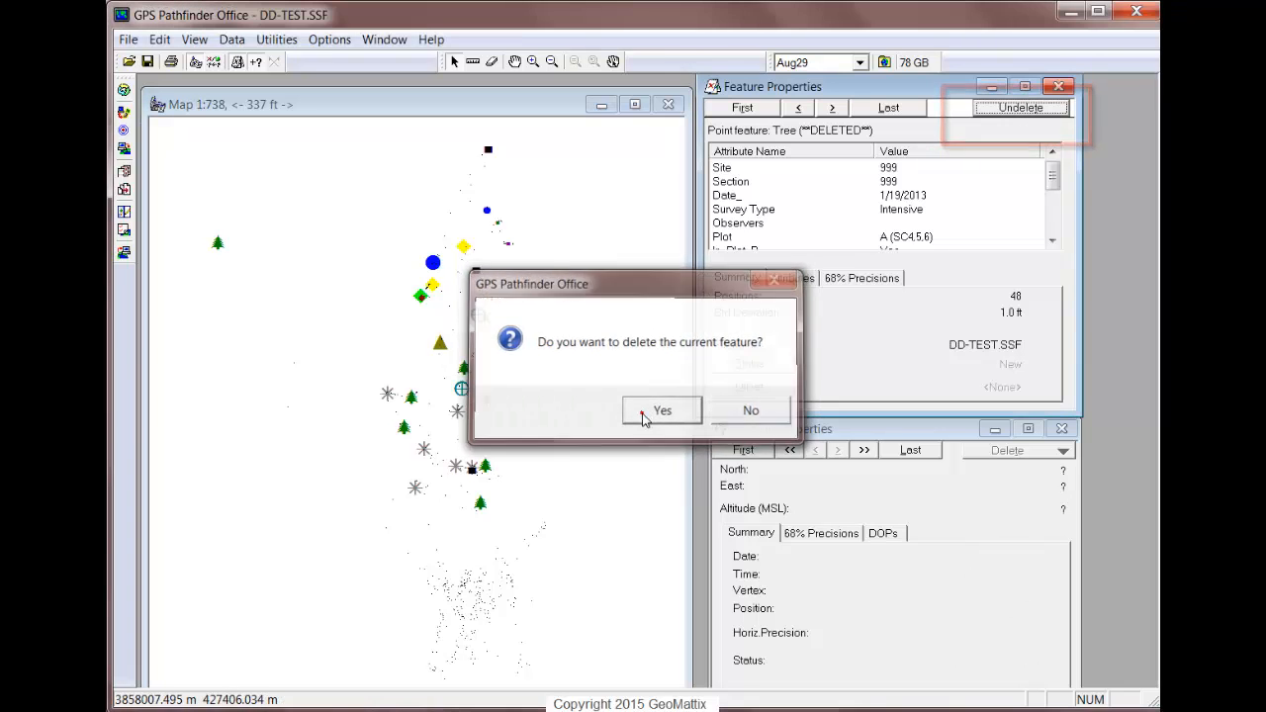
# - Confirm deletion of the current Tree point feature in DD-TEST.SSF
pyautogui.click(661, 410)
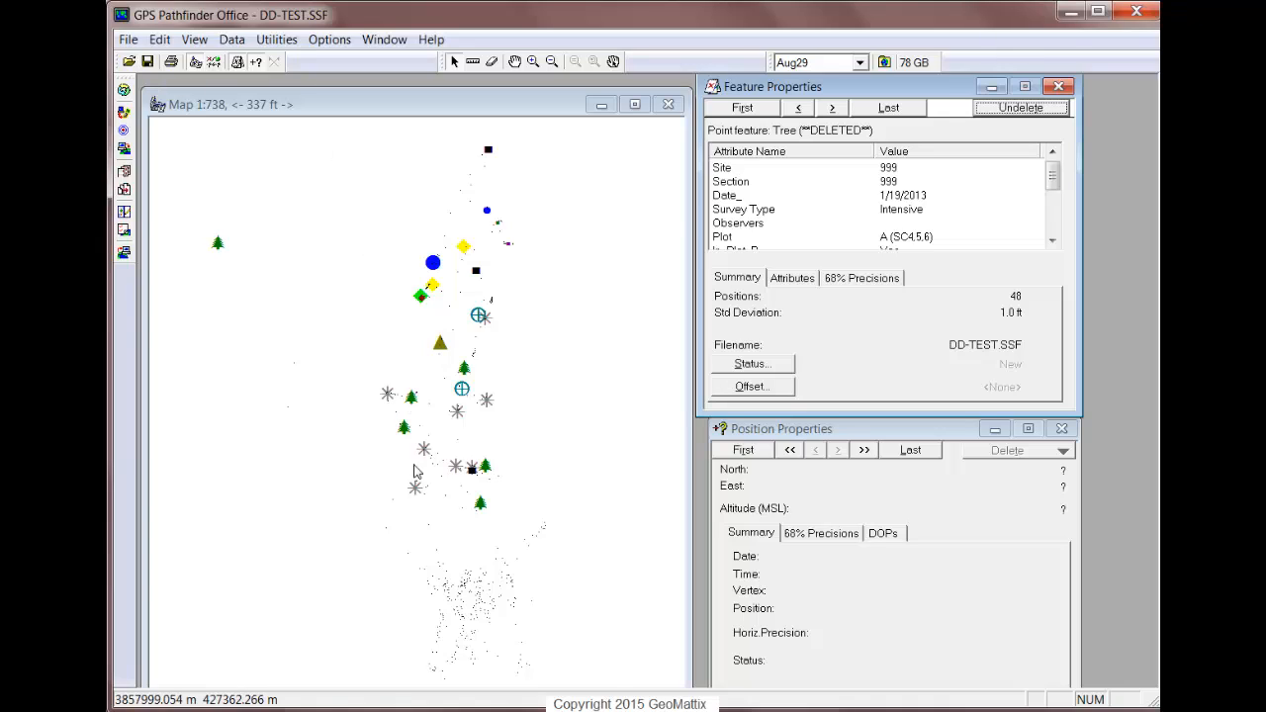